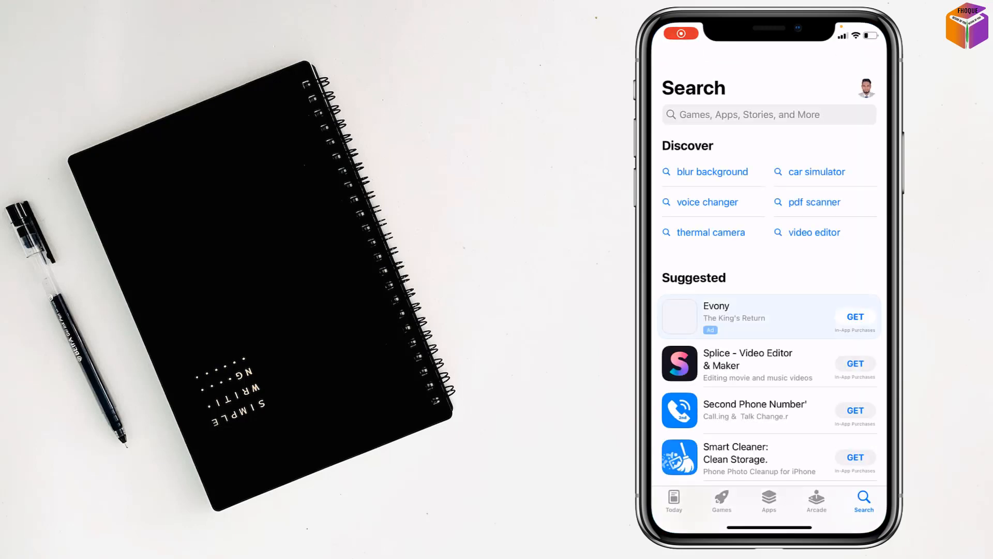
Search the App Store for 'gmail' and confirm Gmail shows as already installed
{"action": "left_click", "coordinate": [769, 114]}
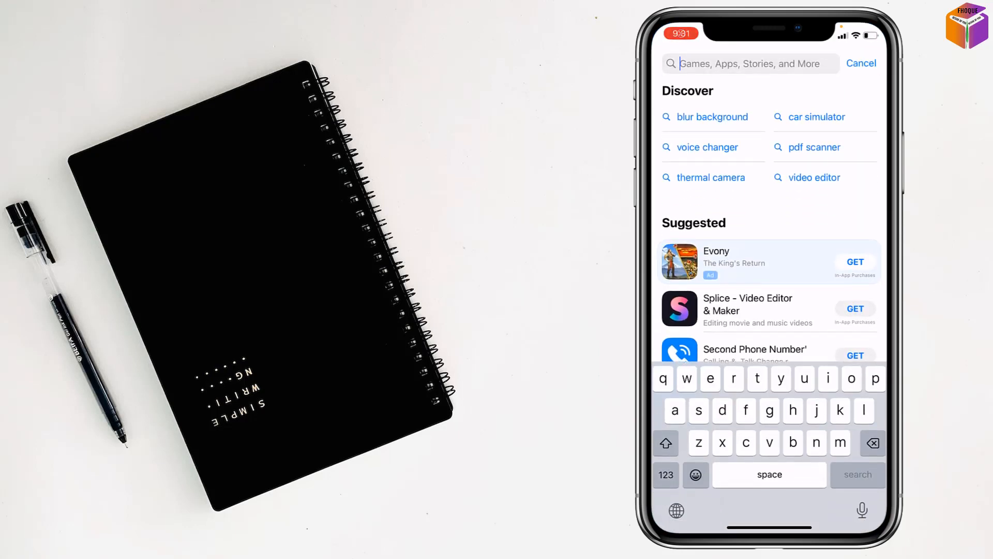
{"action": "type", "text": "gmail"}
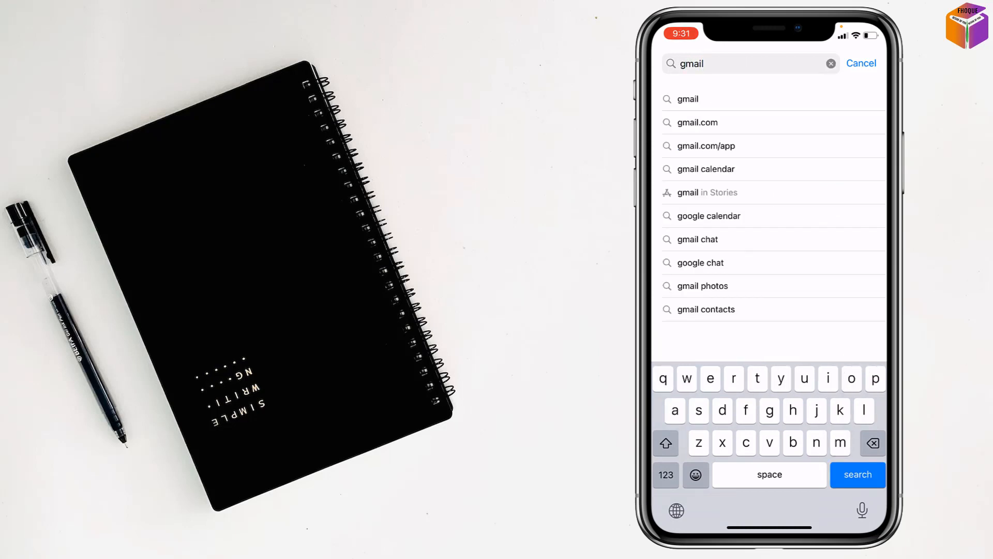
{"action": "left_click", "coordinate": [857, 474]}
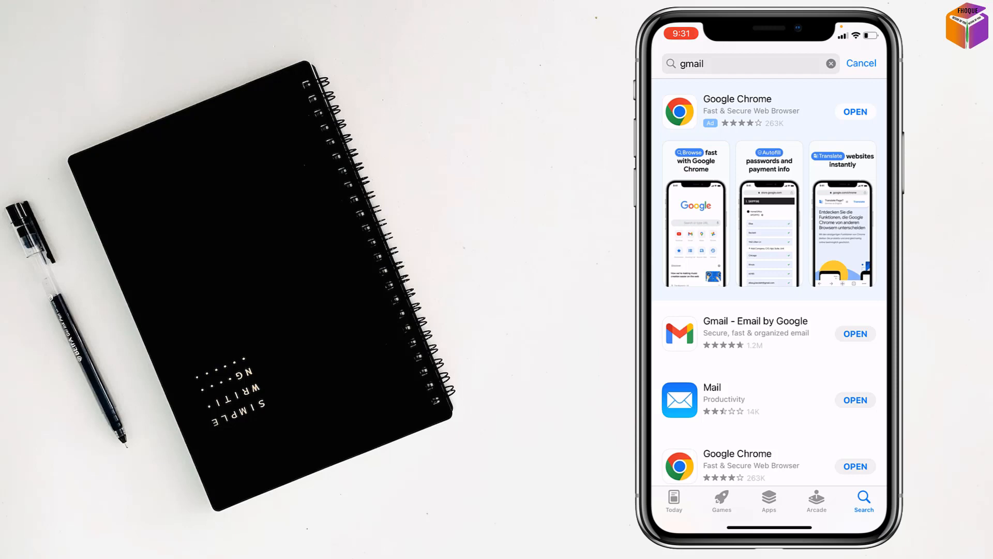
{"action": "left_click", "coordinate": [855, 334]}
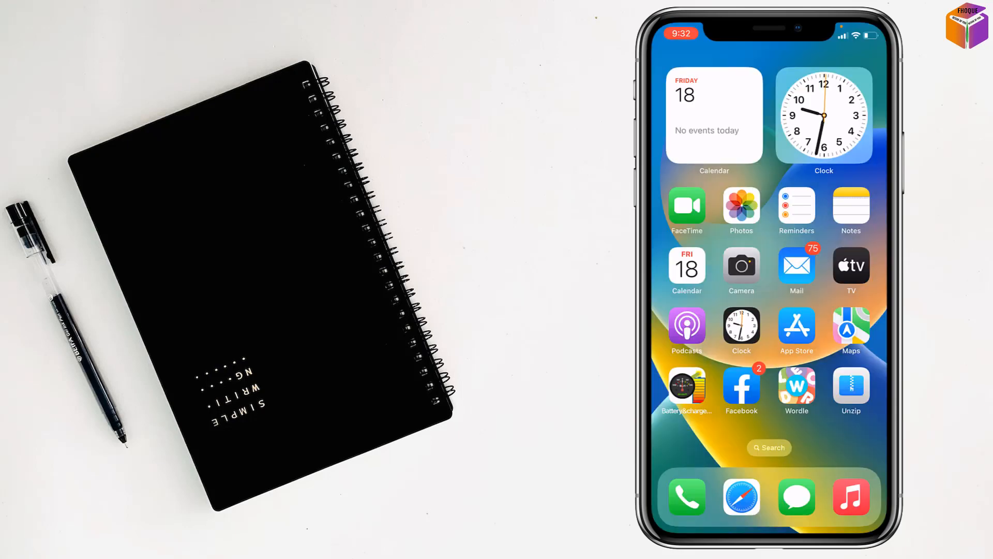
Swipe across the Home Screen to reach the App Store
{"action": "scroll", "scroll_direction": "left", "scroll_amount": 3}
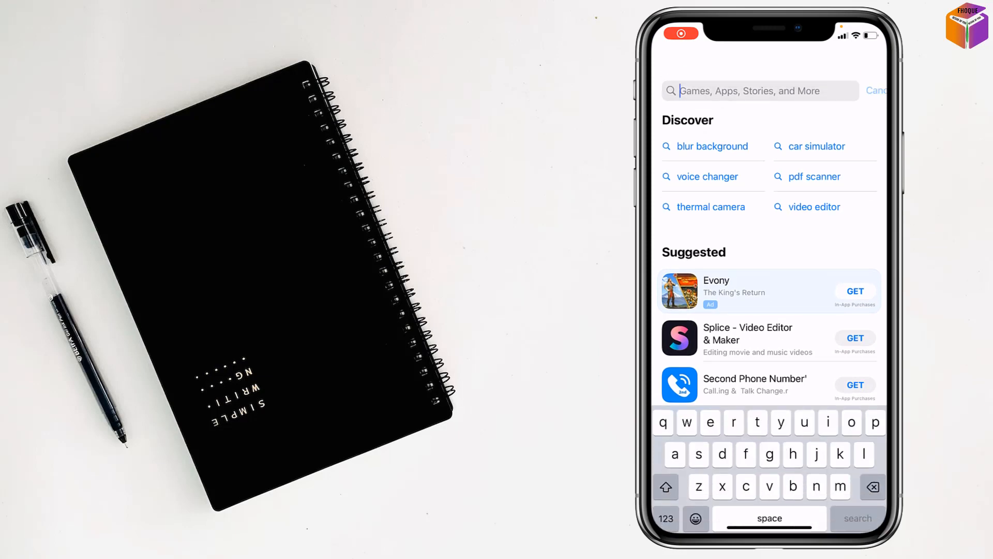
Search 'copy app' and open the installed Dual Accounts – Multi Social app
{"action": "type", "text": "c"}
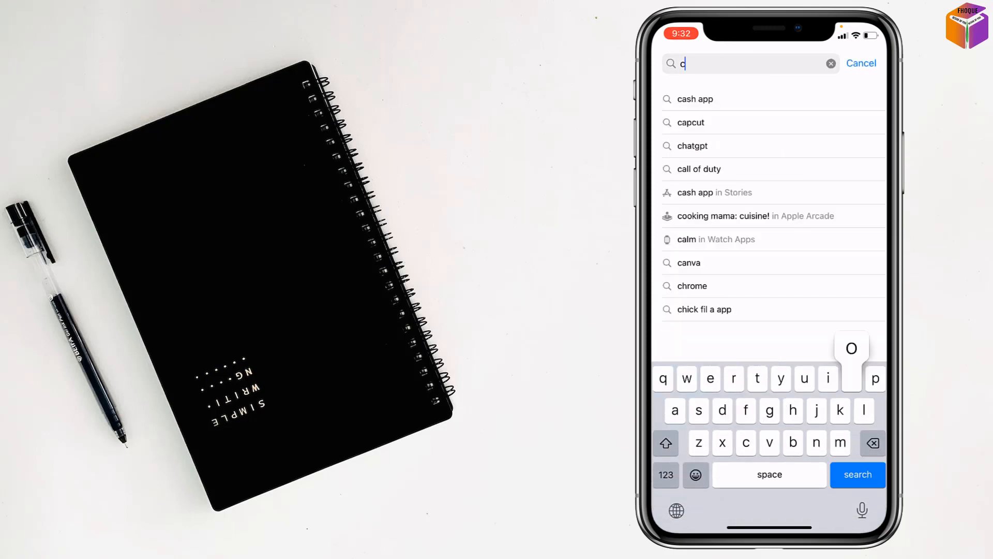
{"action": "type", "text": "opy app"}
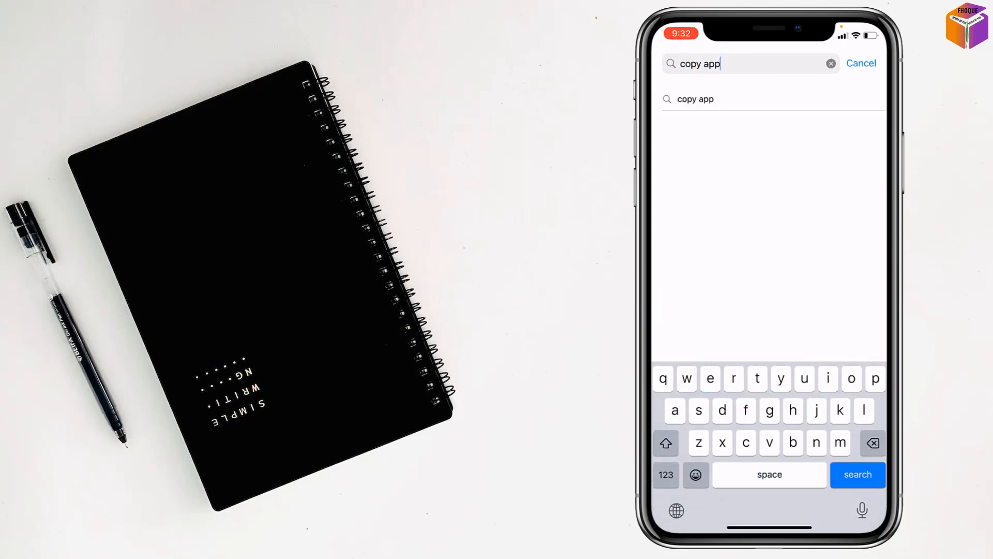
{"action": "left_click", "coordinate": [858, 474]}
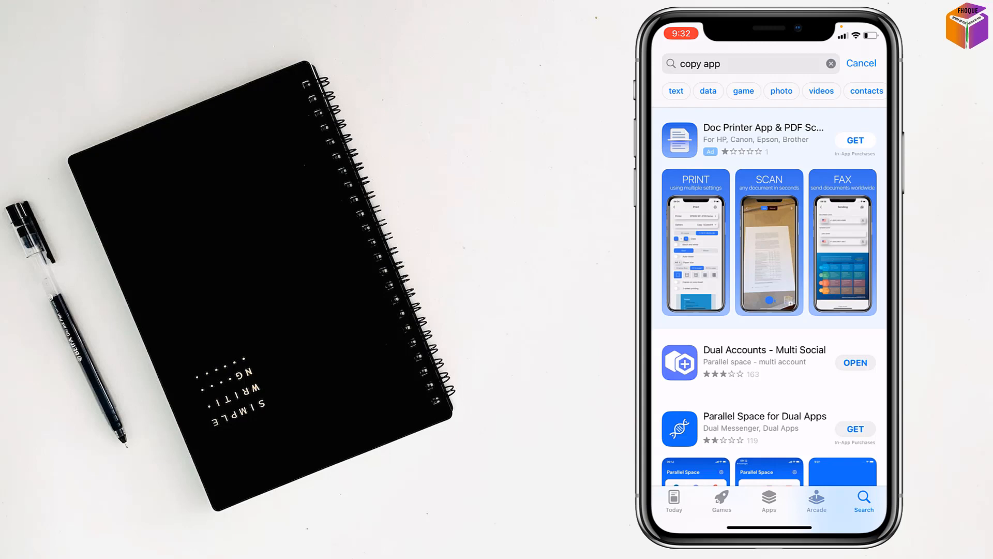
{"action": "left_click", "coordinate": [855, 362]}
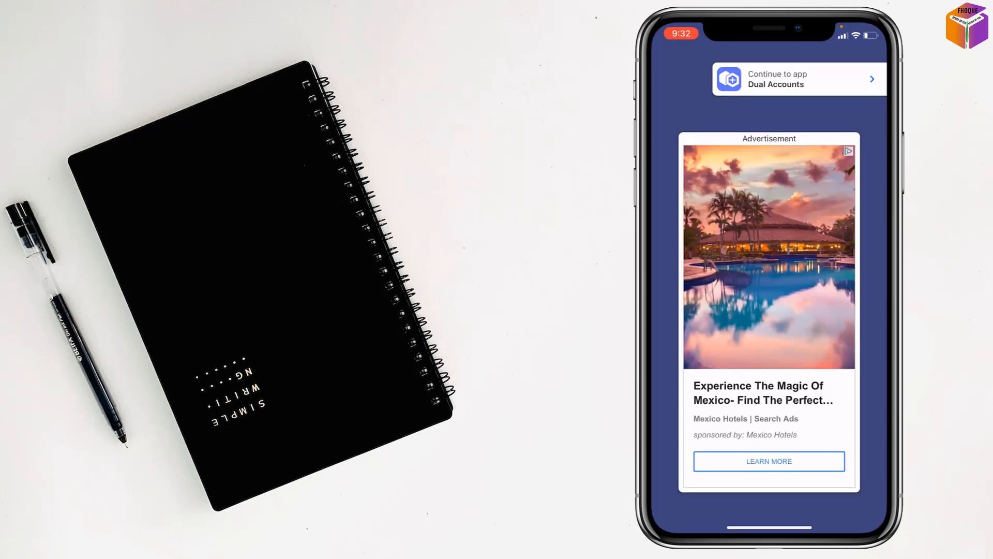
Skip the ad, start adding an account, and choose Gmail from the App List
{"action": "left_click", "coordinate": [798, 78]}
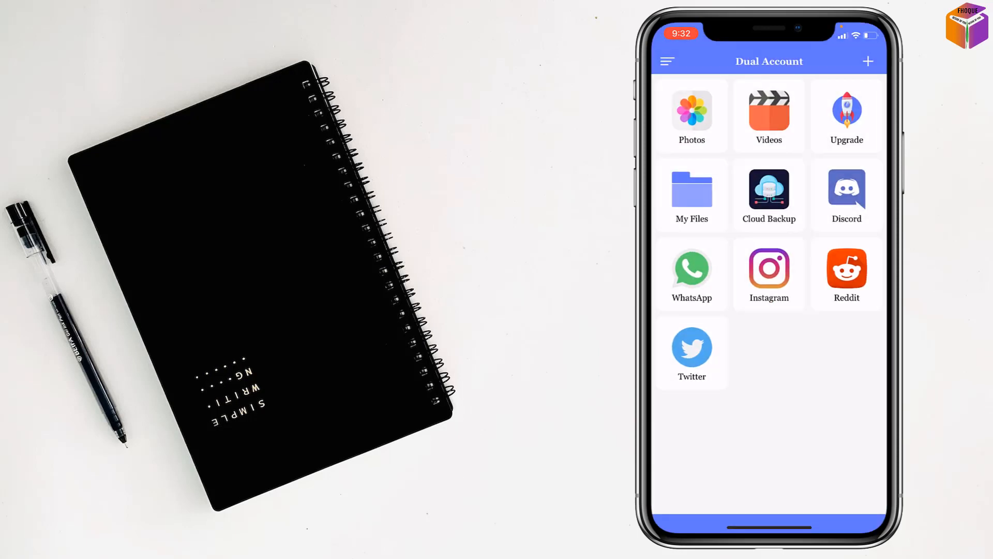
{"action": "left_click", "coordinate": [867, 61]}
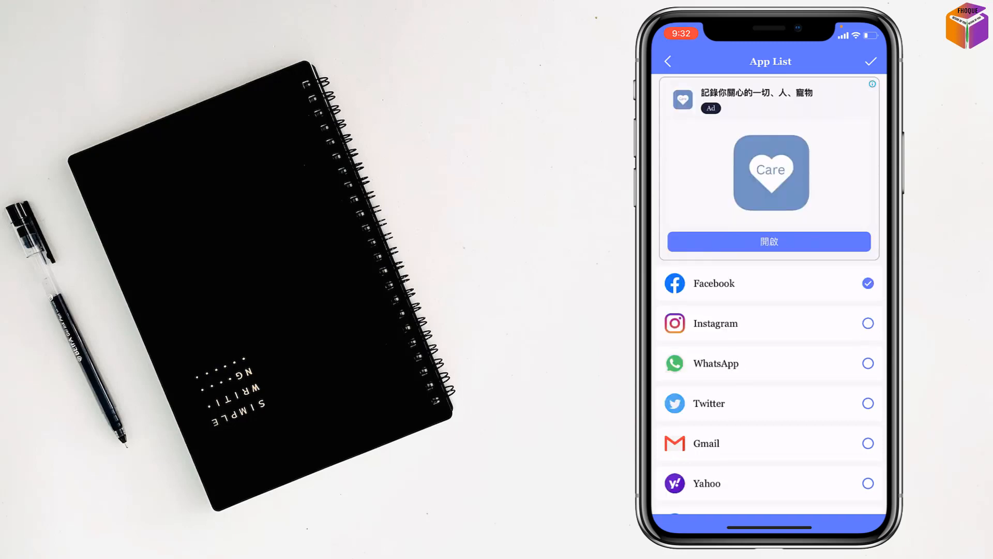
{"action": "scroll", "scroll_direction": "down", "scroll_amount": 3}
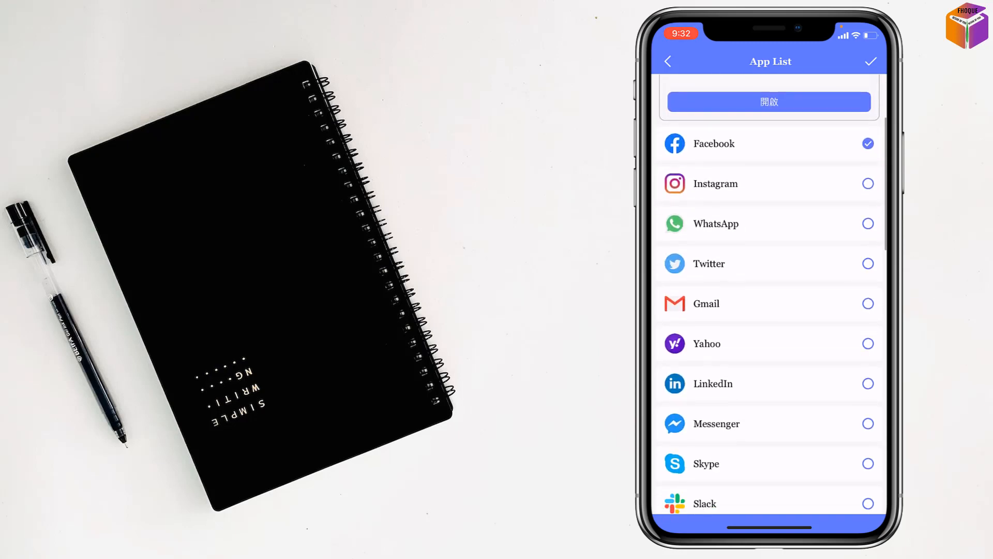
{"action": "left_click", "coordinate": [868, 303]}
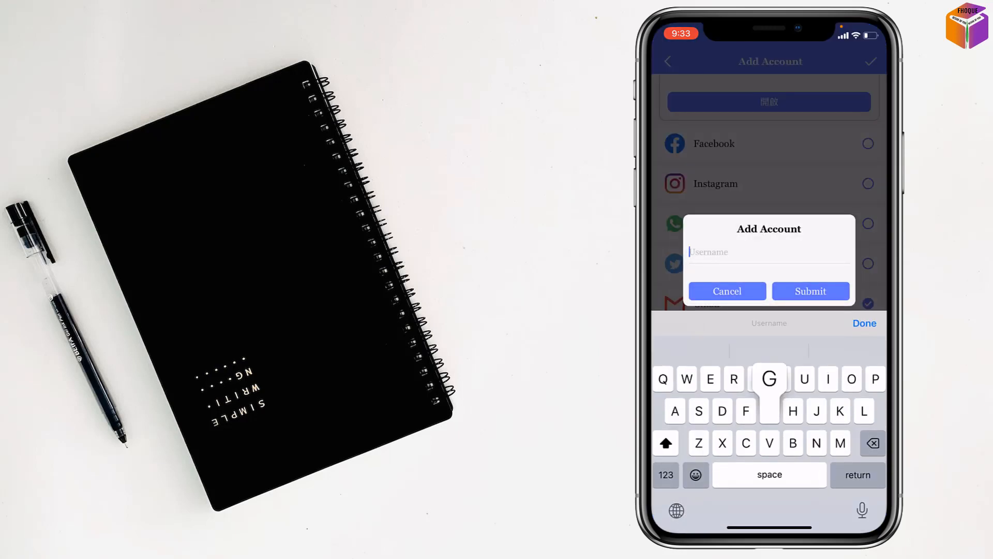
Submit a new account with username 'Gmail' to get a Gmail tile
{"action": "type", "text": "Gmail"}
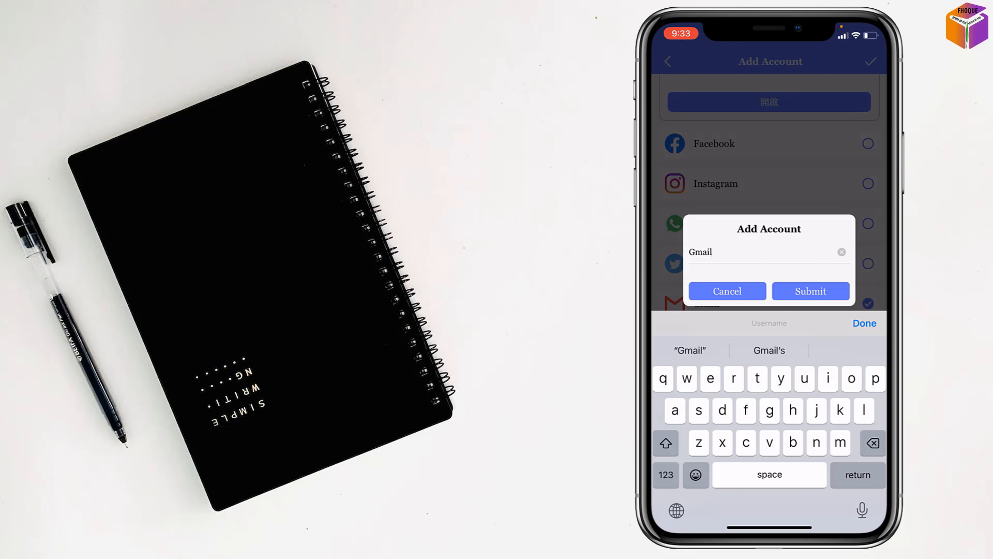
{"action": "left_click", "coordinate": [811, 291]}
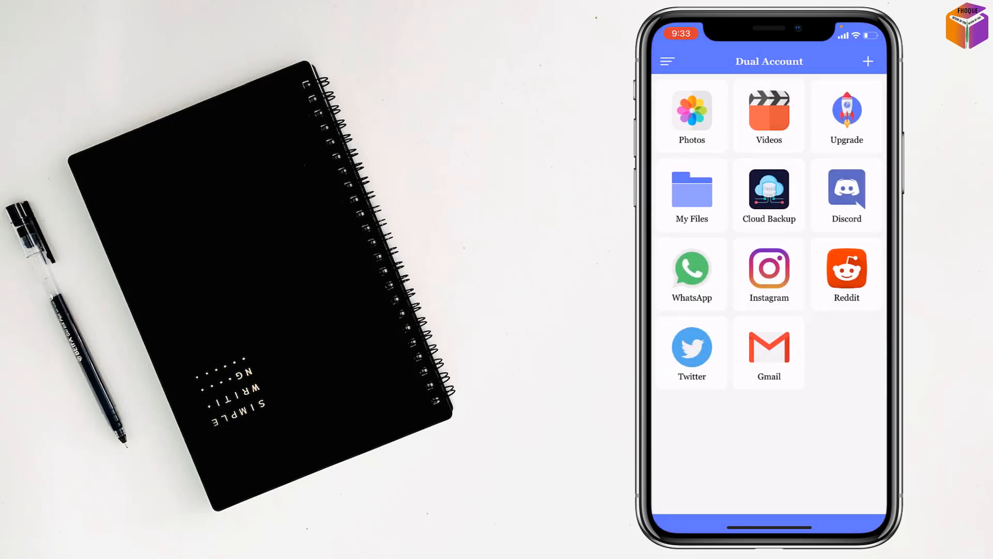
{"action": "left_click", "coordinate": [769, 348]}
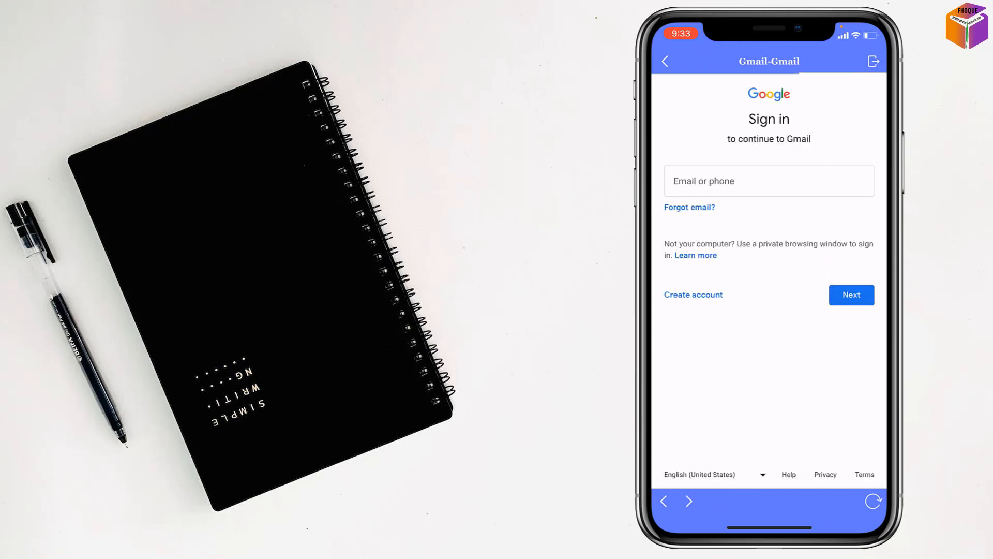
{"action": "left_click", "coordinate": [769, 181]}
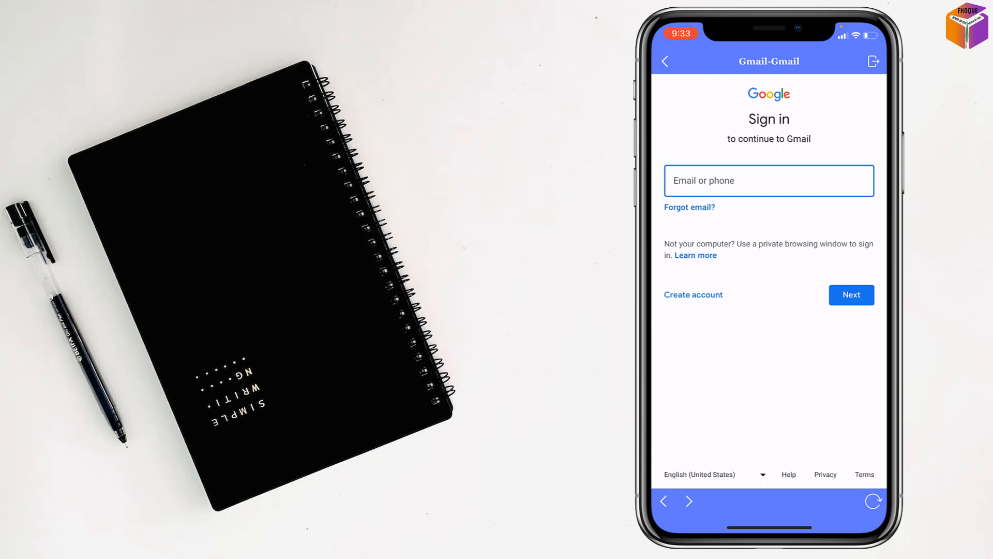
{"action": "left_click", "coordinate": [665, 61]}
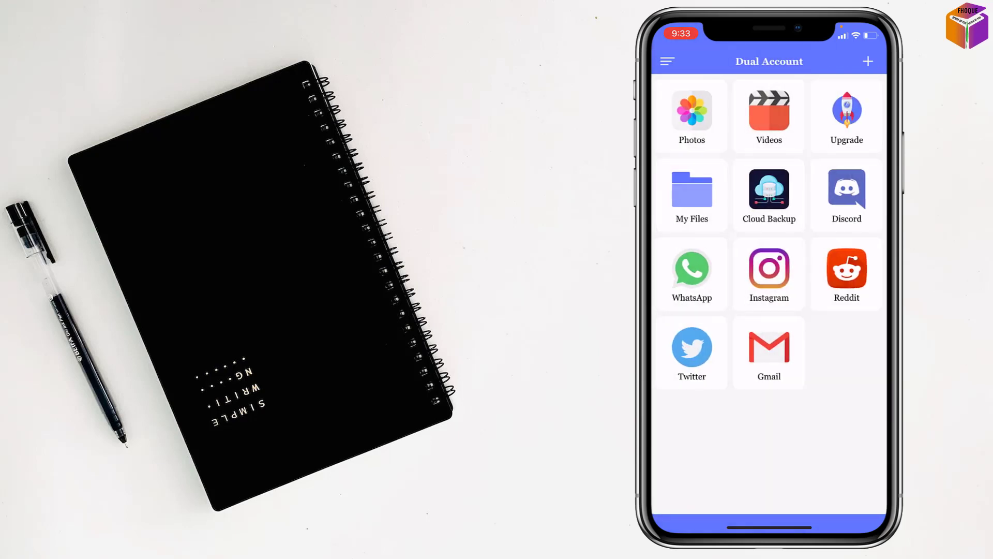